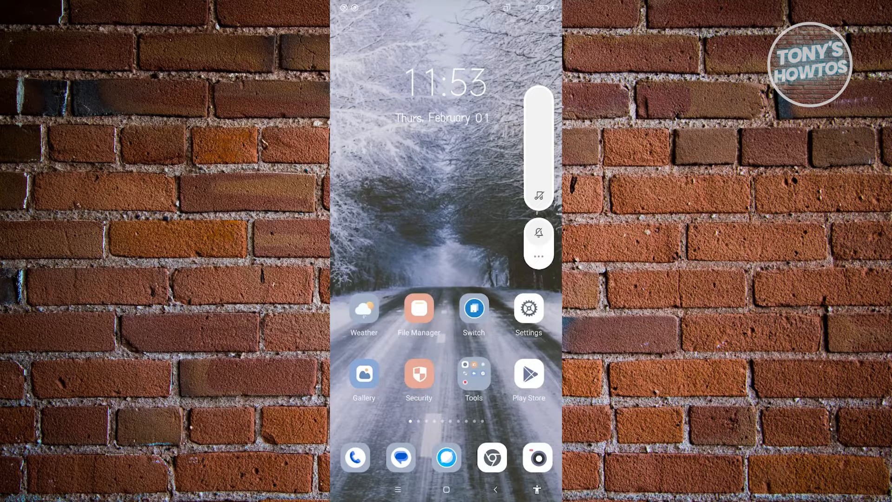
# Expand the volume panel to show media, ring and alarm levels with Silent and DND options
pyautogui.click(539, 254)
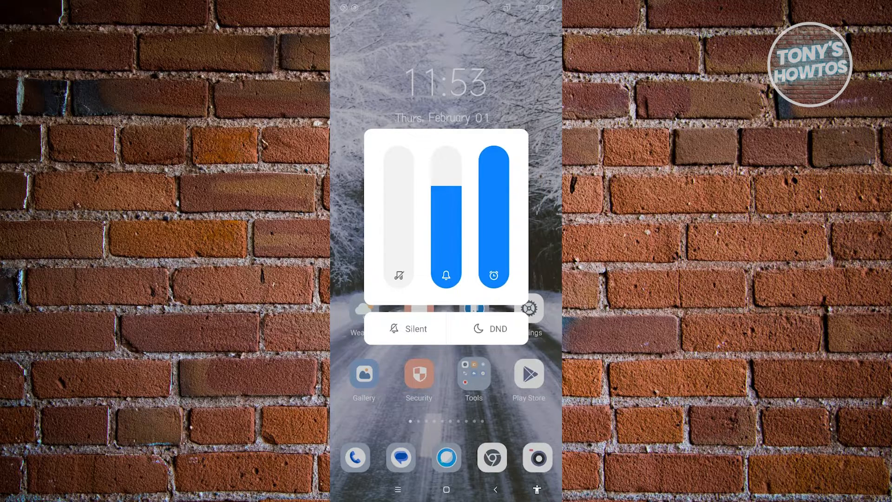
# Lower the call and notification volume slightly and dismiss the volume panel
pyautogui.moveTo(445, 182); pyautogui.dragTo(445, 250)
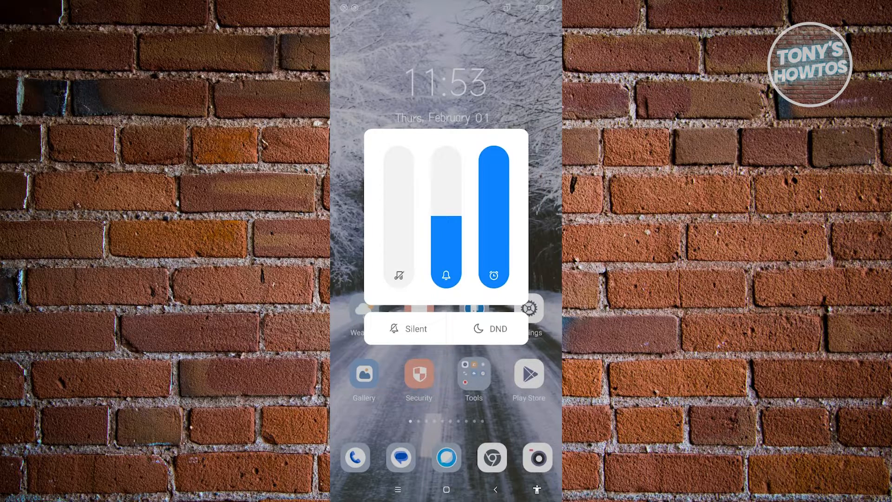
pyautogui.click(498, 329)
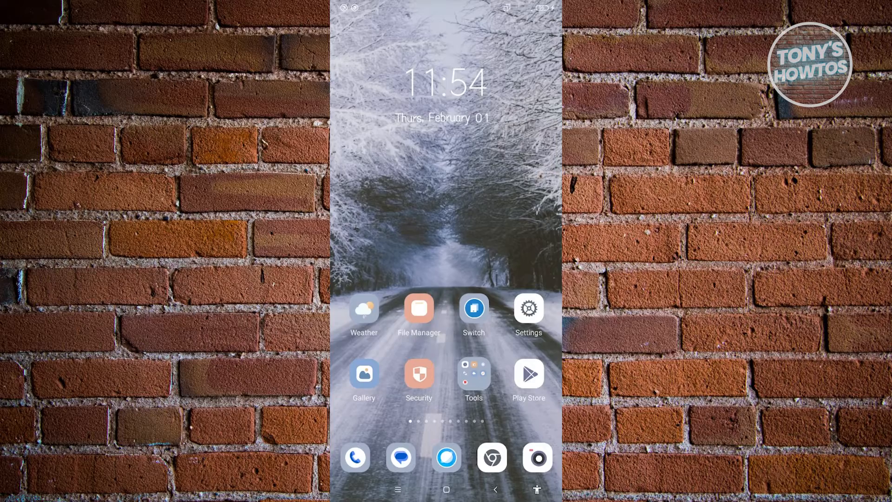
# Go from Settings into the Sound & vibration page
pyautogui.click(527, 307)
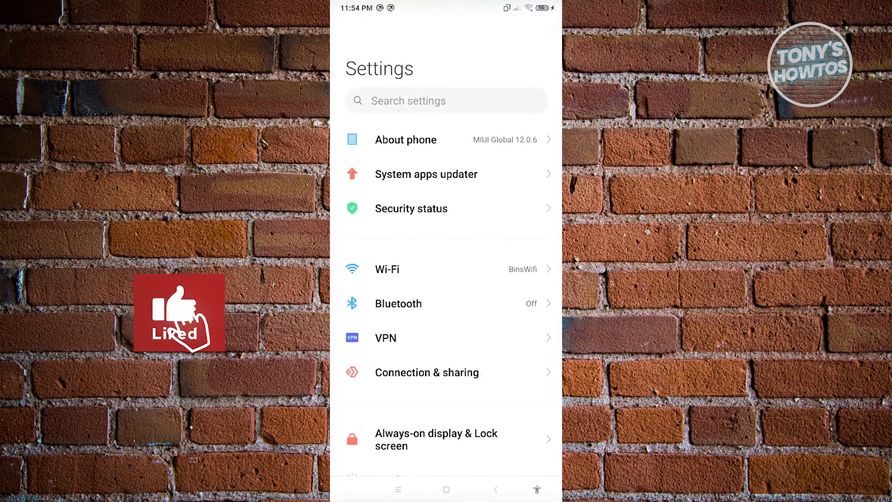
pyautogui.scroll(-3)
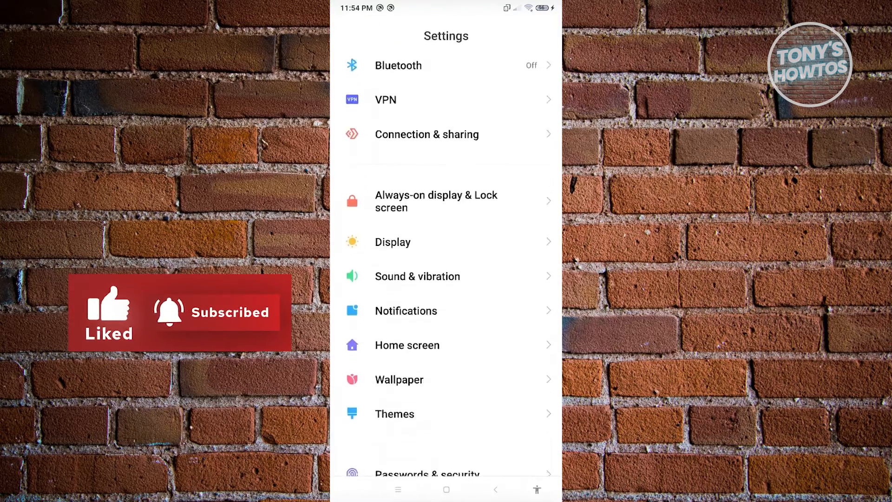
pyautogui.click(417, 276)
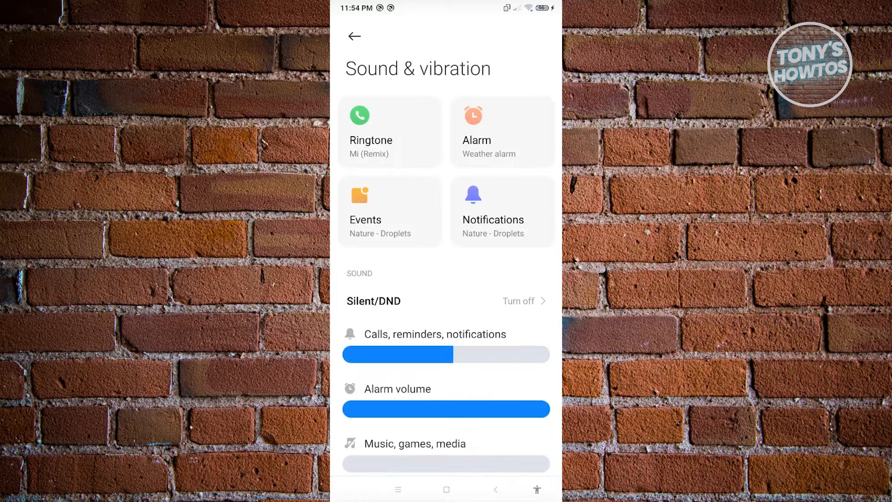
# Enter Silent/DND with Regular mode active and view its switched-off schedule timer
pyautogui.click(373, 301)
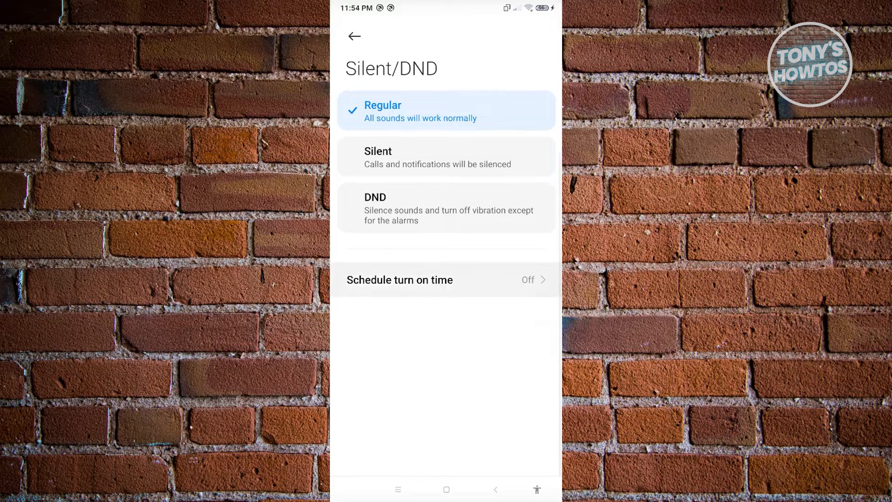
pyautogui.click(418, 280)
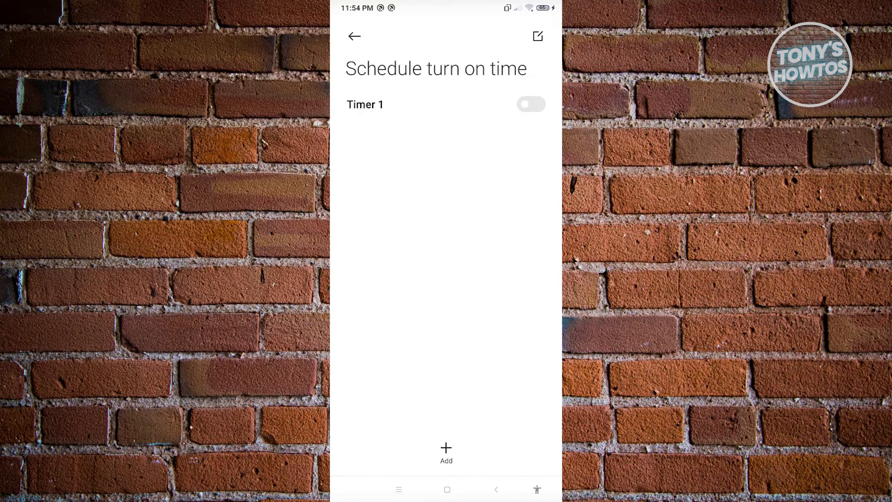
pyautogui.click(365, 104)
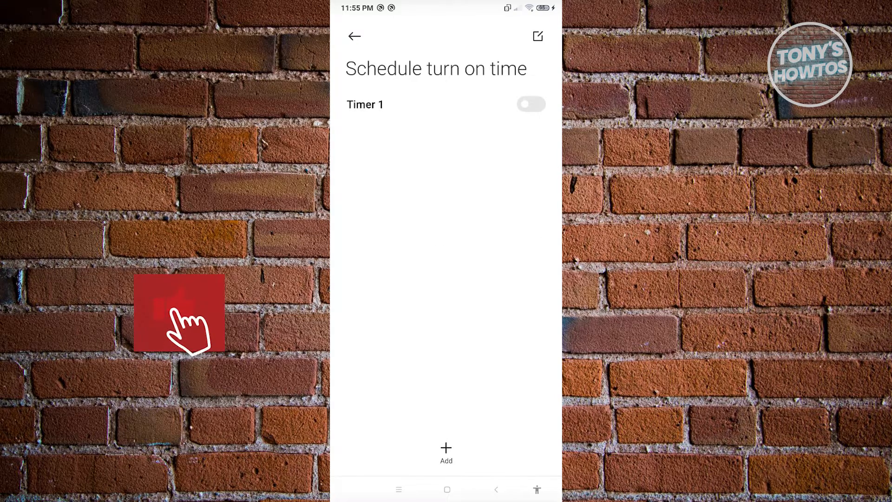
pyautogui.click(354, 36)
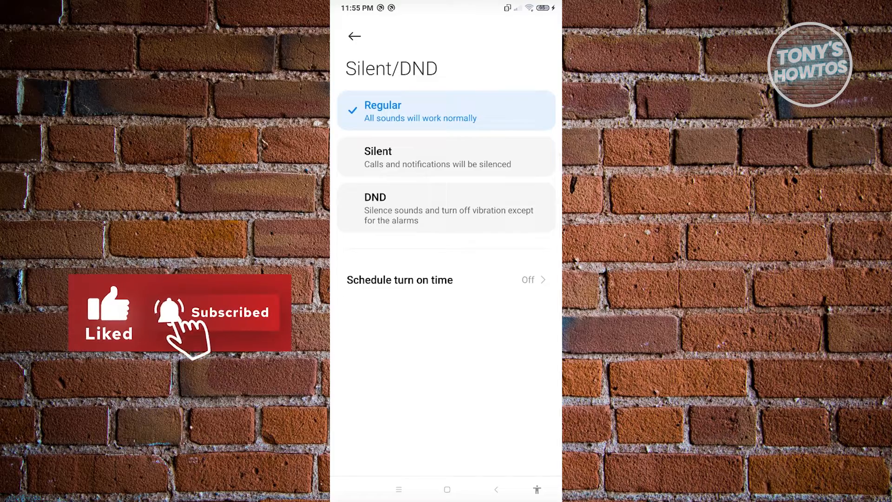